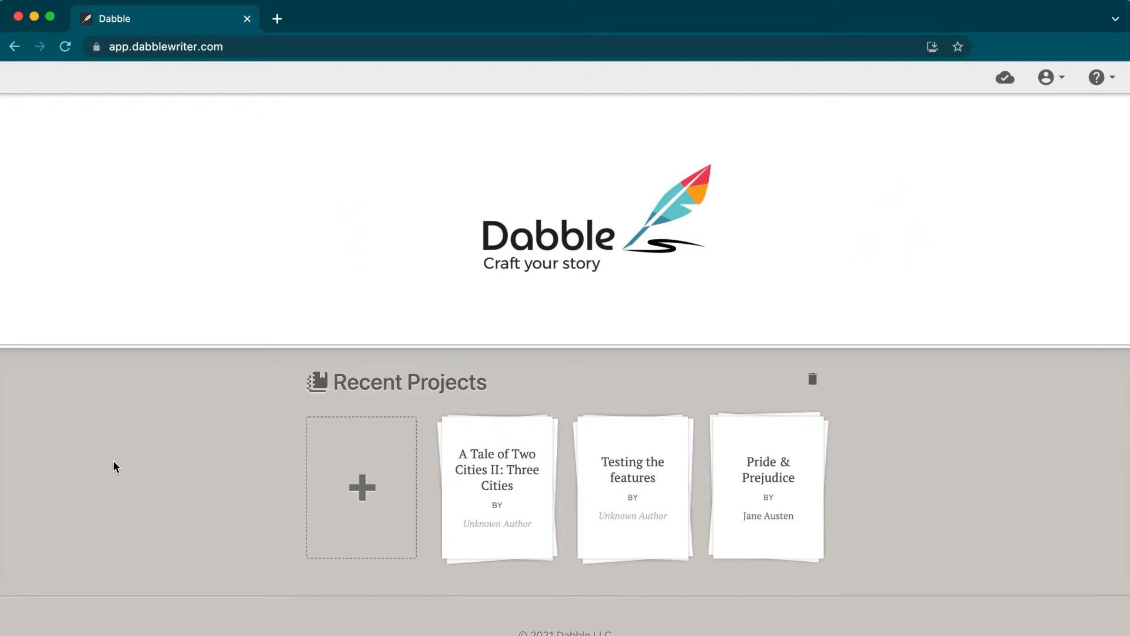
{"action": "mouse_move", "coordinate": [320, 368]}
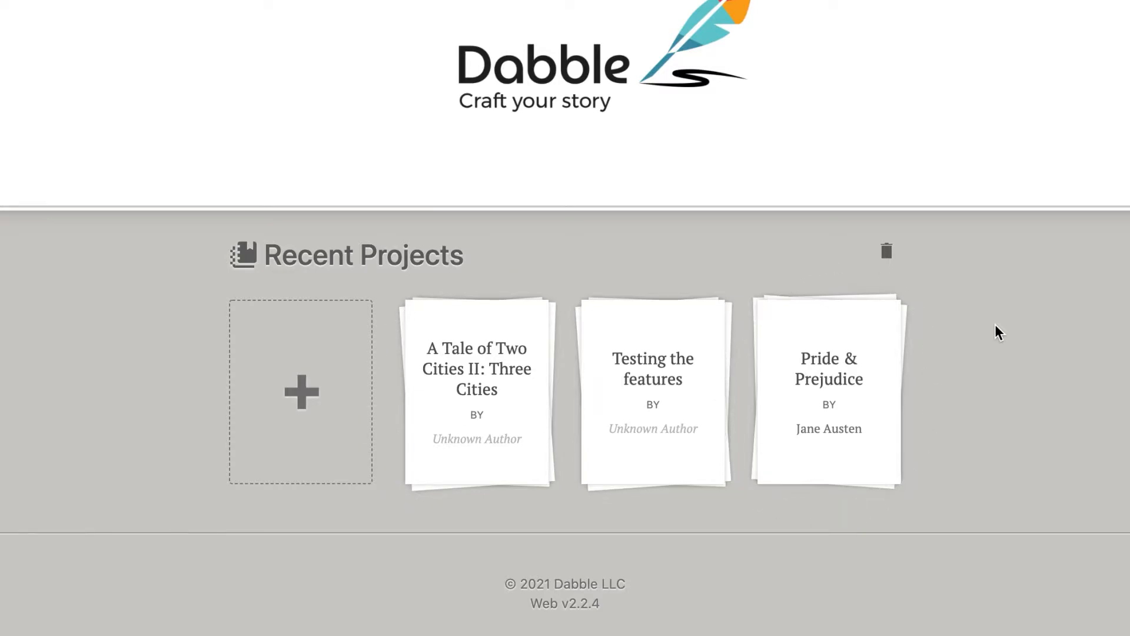
{"action": "mouse_move", "coordinate": [300, 459]}
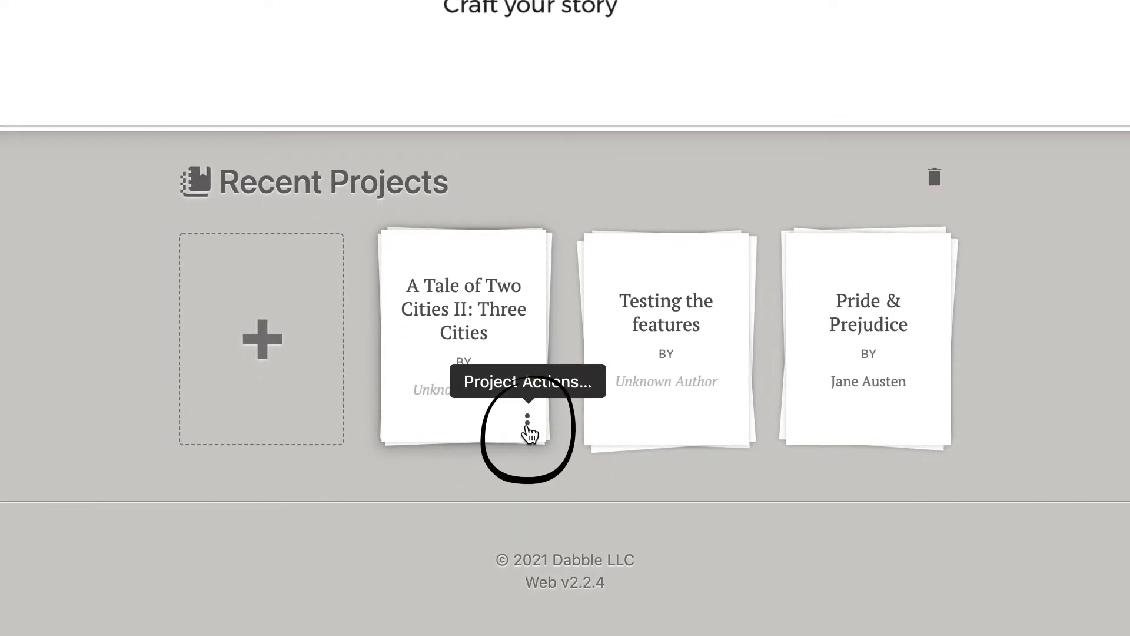
{"action": "left_click", "coordinate": [527, 421]}
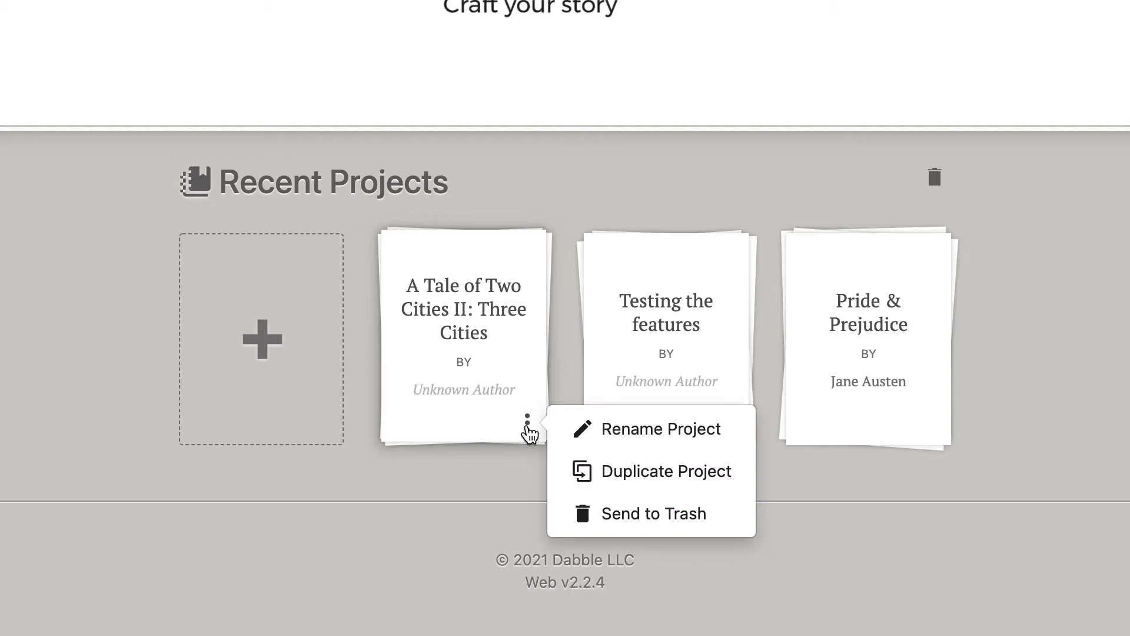
{"action": "mouse_move", "coordinate": [640, 431]}
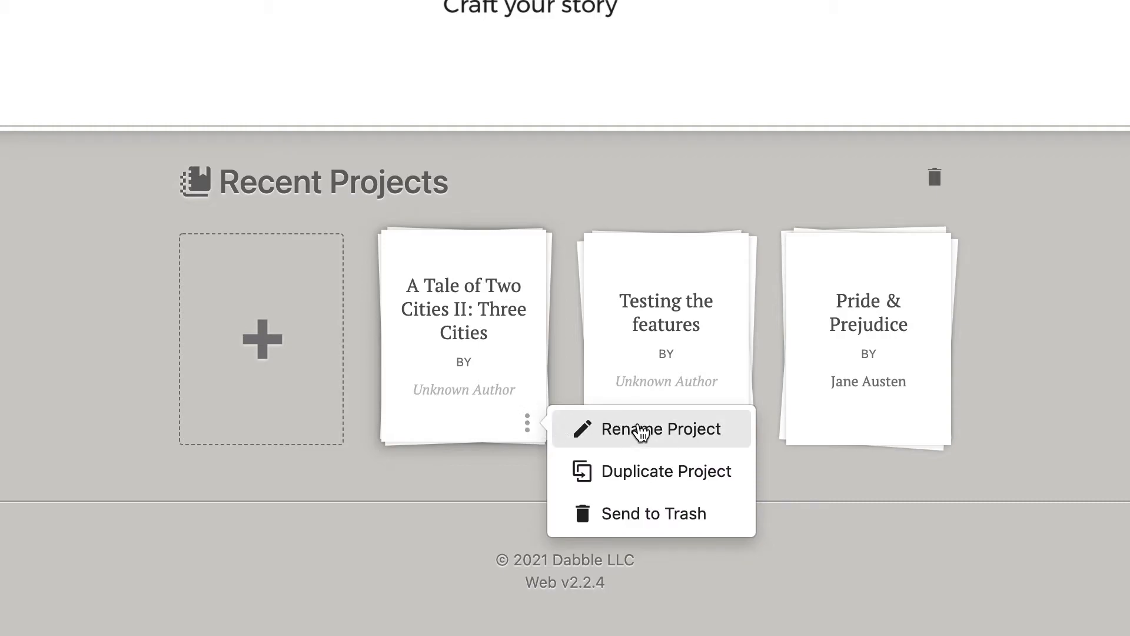
{"action": "mouse_move", "coordinate": [670, 475]}
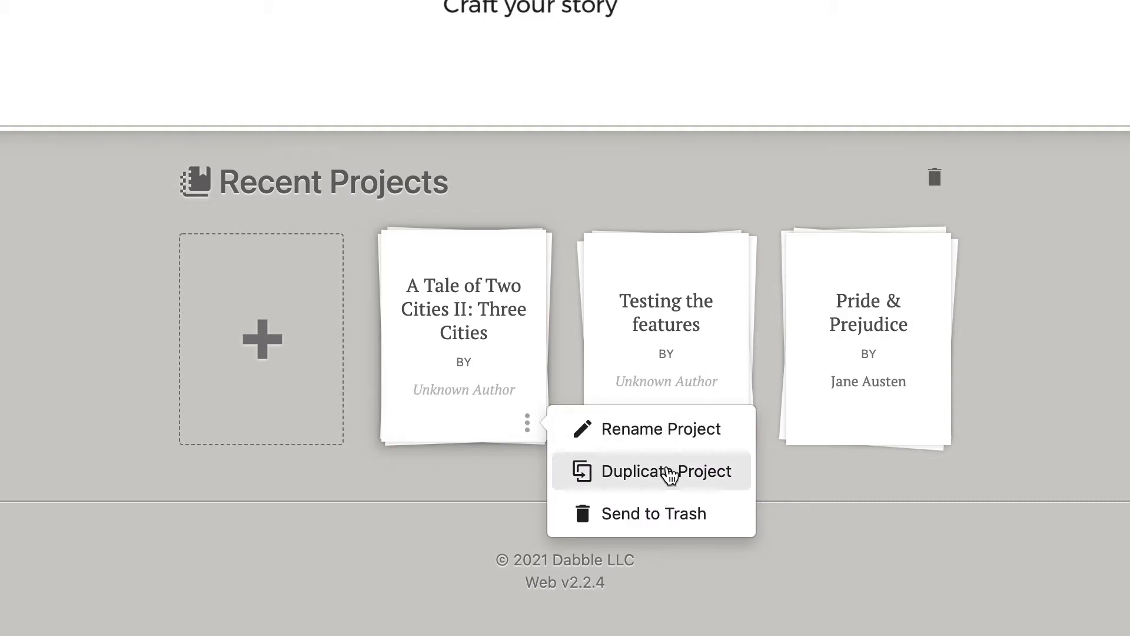
{"action": "mouse_move", "coordinate": [683, 533]}
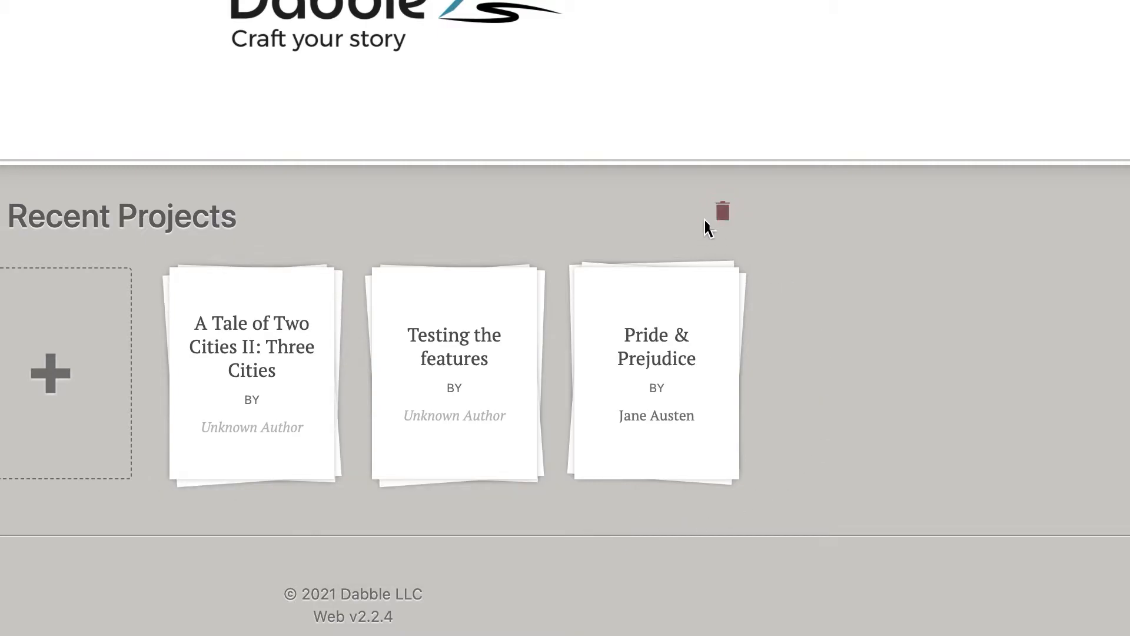
{"action": "left_click", "coordinate": [721, 209]}
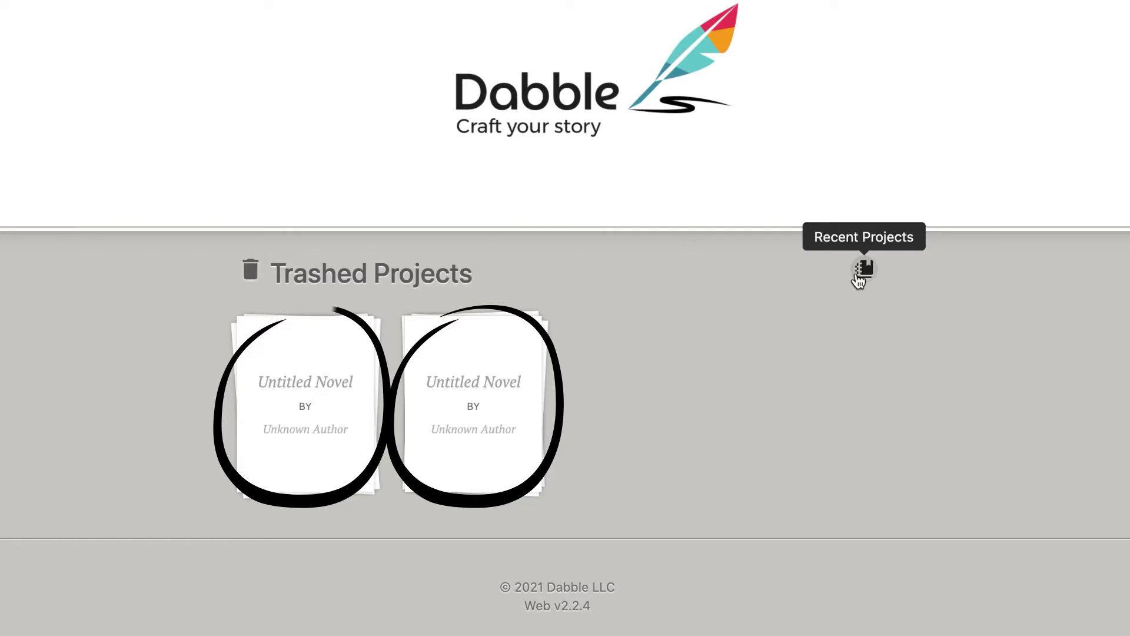
{"action": "left_click", "coordinate": [522, 474]}
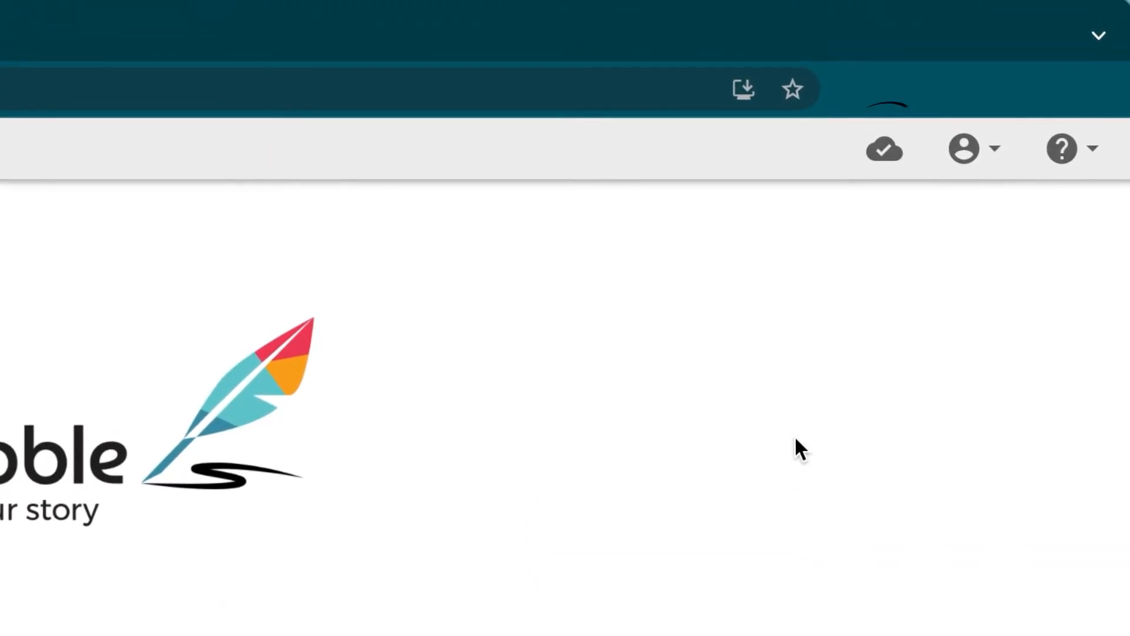
{"action": "mouse_move", "coordinate": [885, 153]}
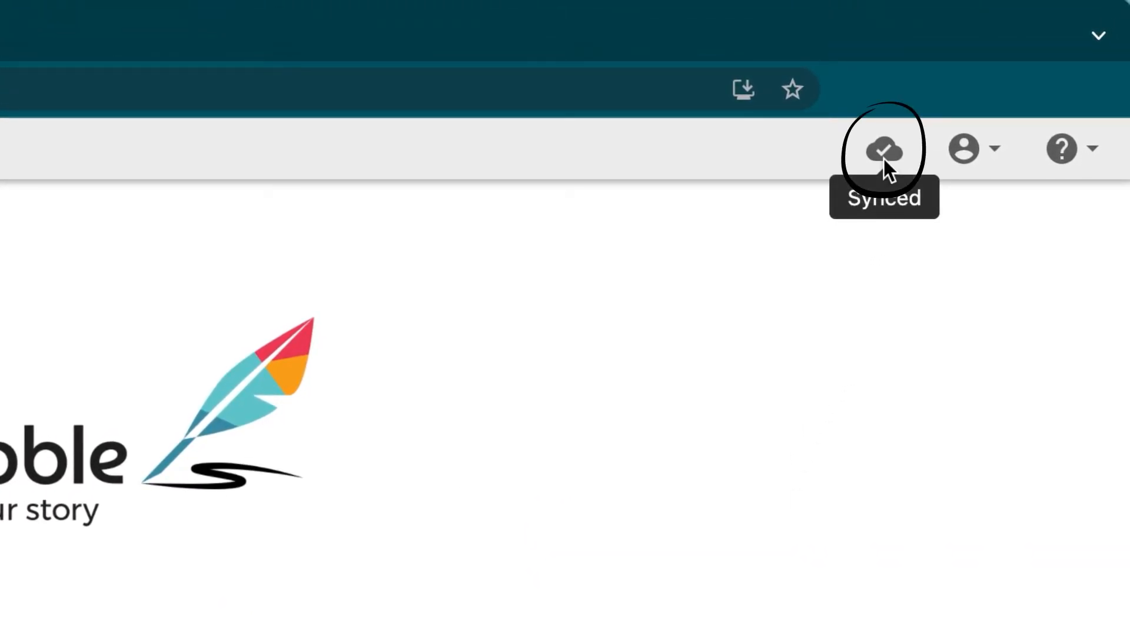
{"action": "left_click", "coordinate": [965, 148]}
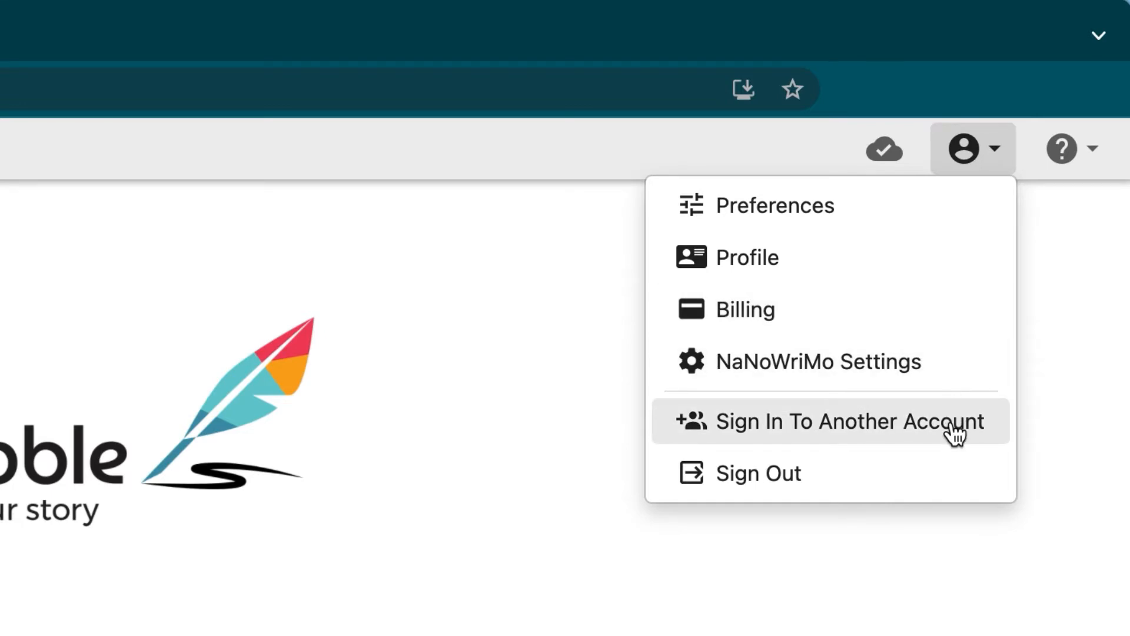
{"action": "mouse_move", "coordinate": [934, 481]}
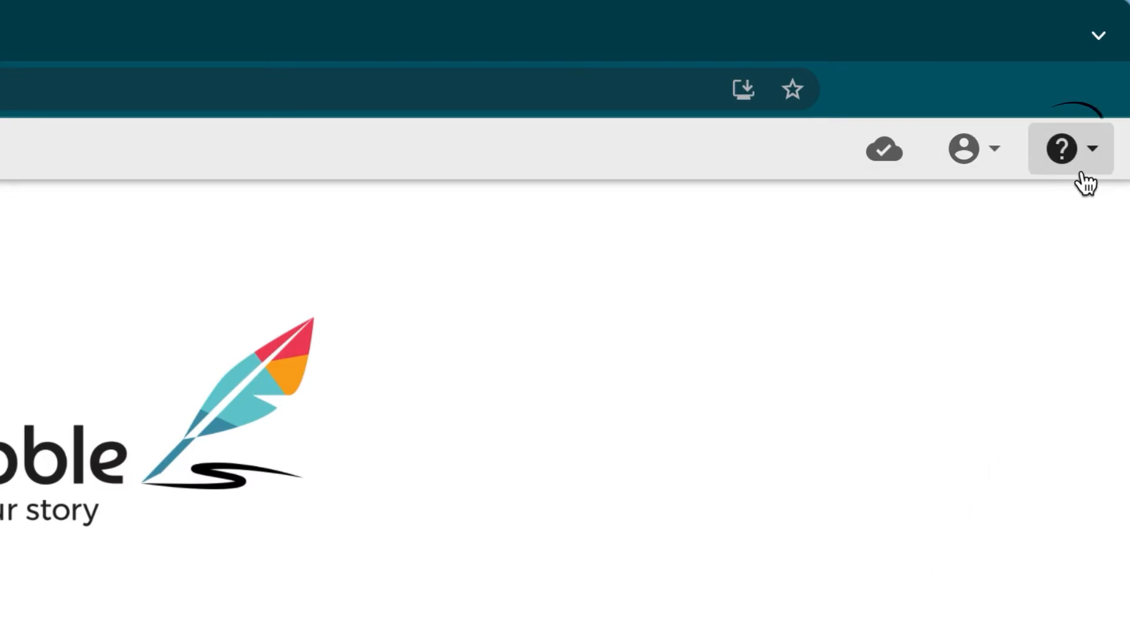
{"action": "left_click", "coordinate": [1062, 148]}
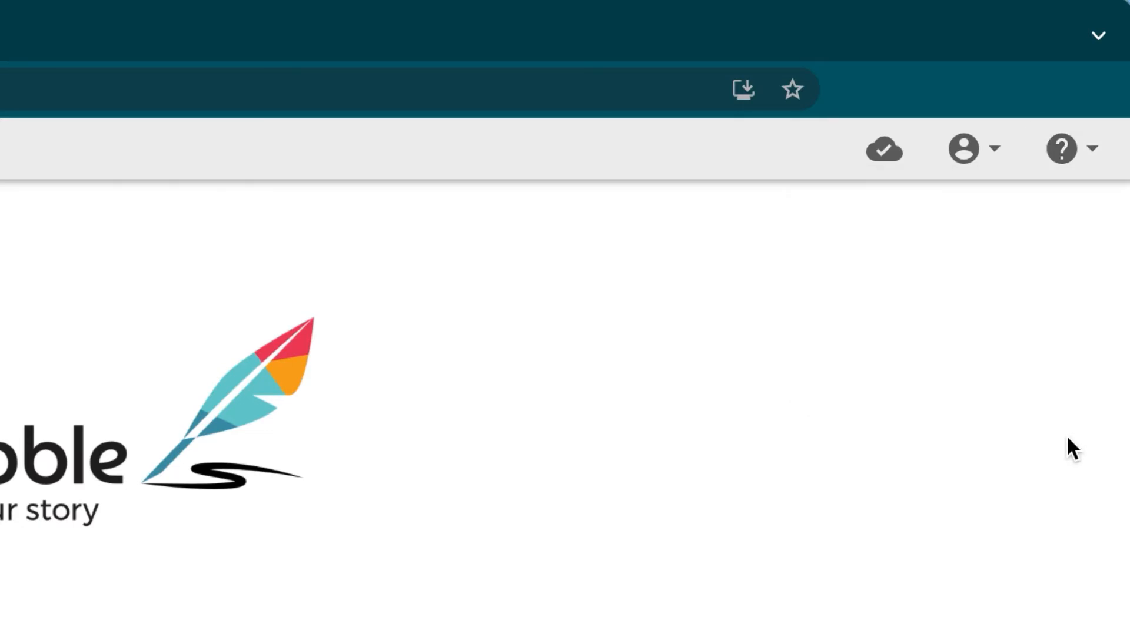
{"action": "mouse_move", "coordinate": [887, 179]}
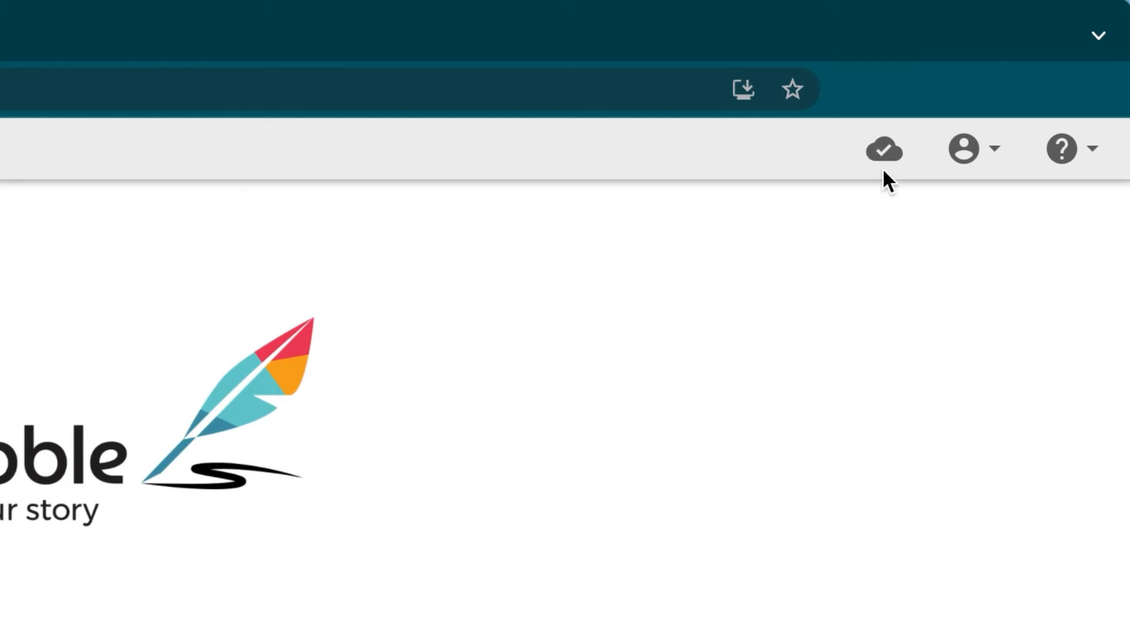
{"action": "mouse_move", "coordinate": [884, 151]}
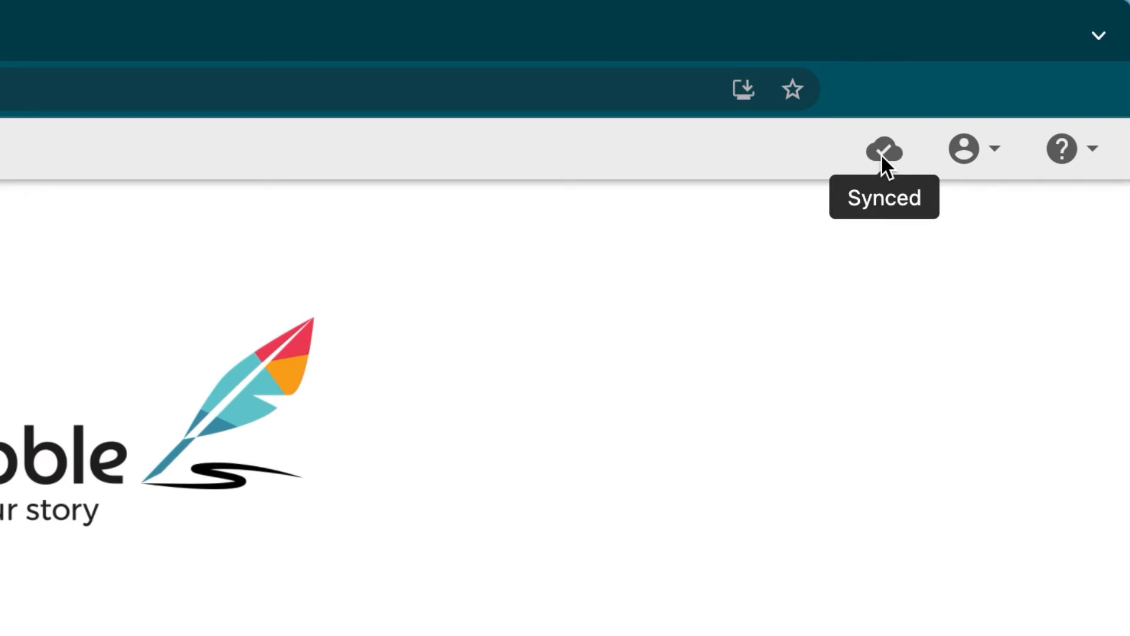
{"action": "mouse_move", "coordinate": [820, 496]}
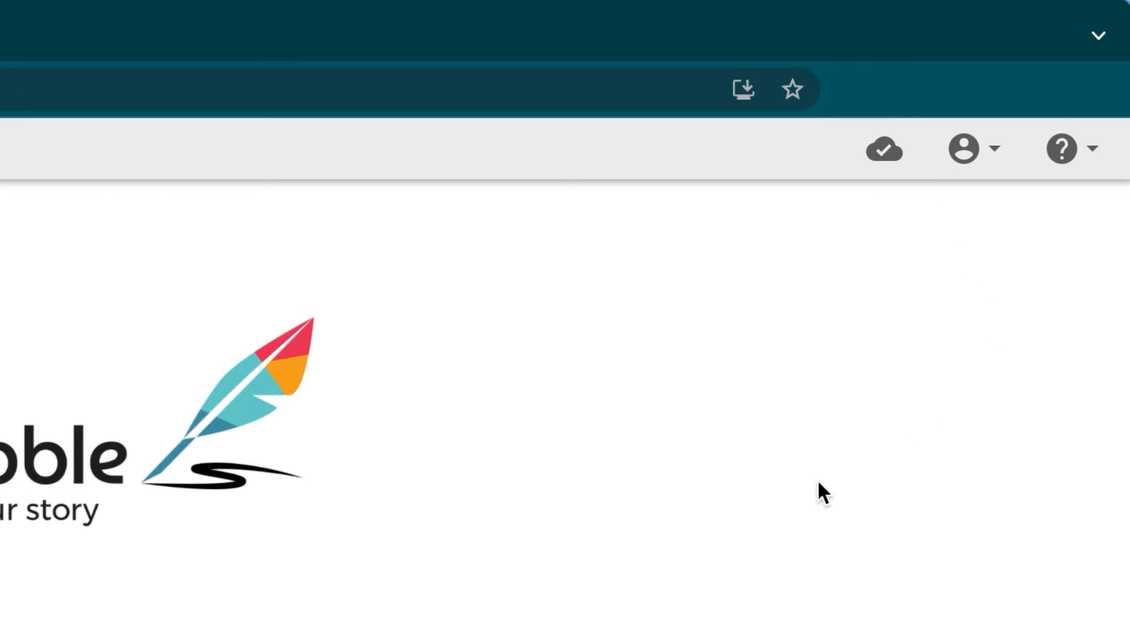